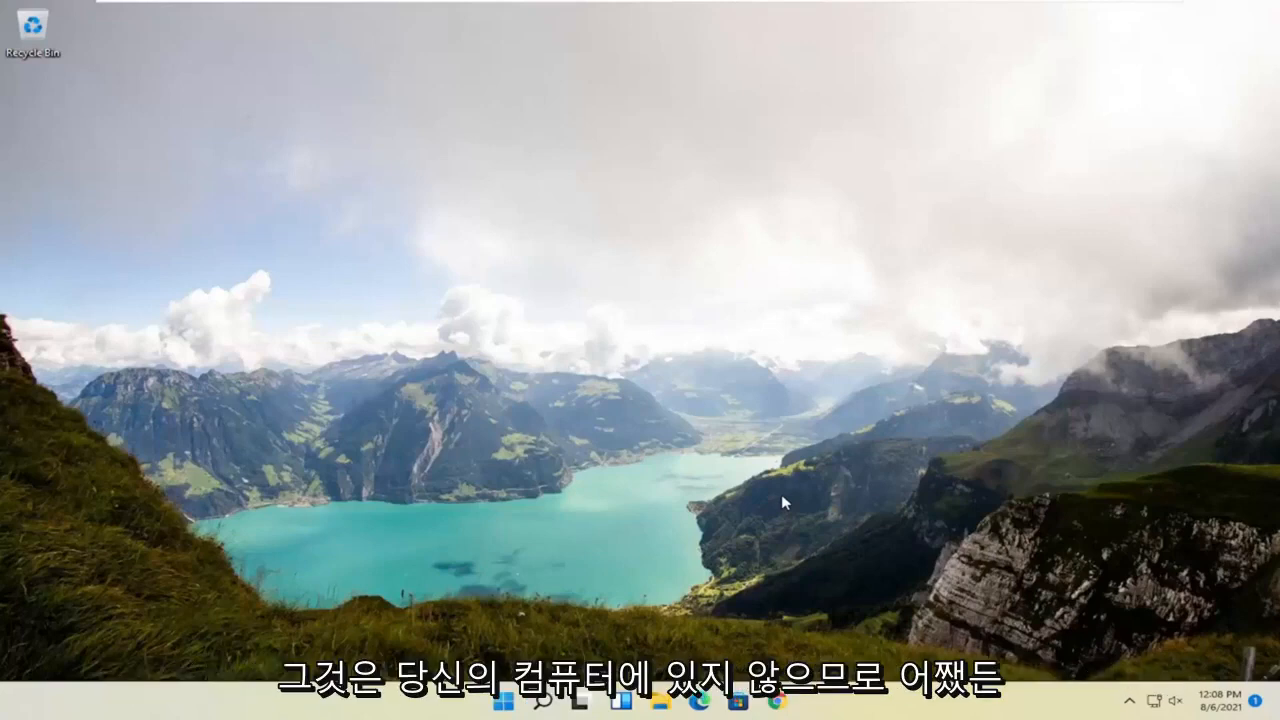
mouse_move(582, 284)
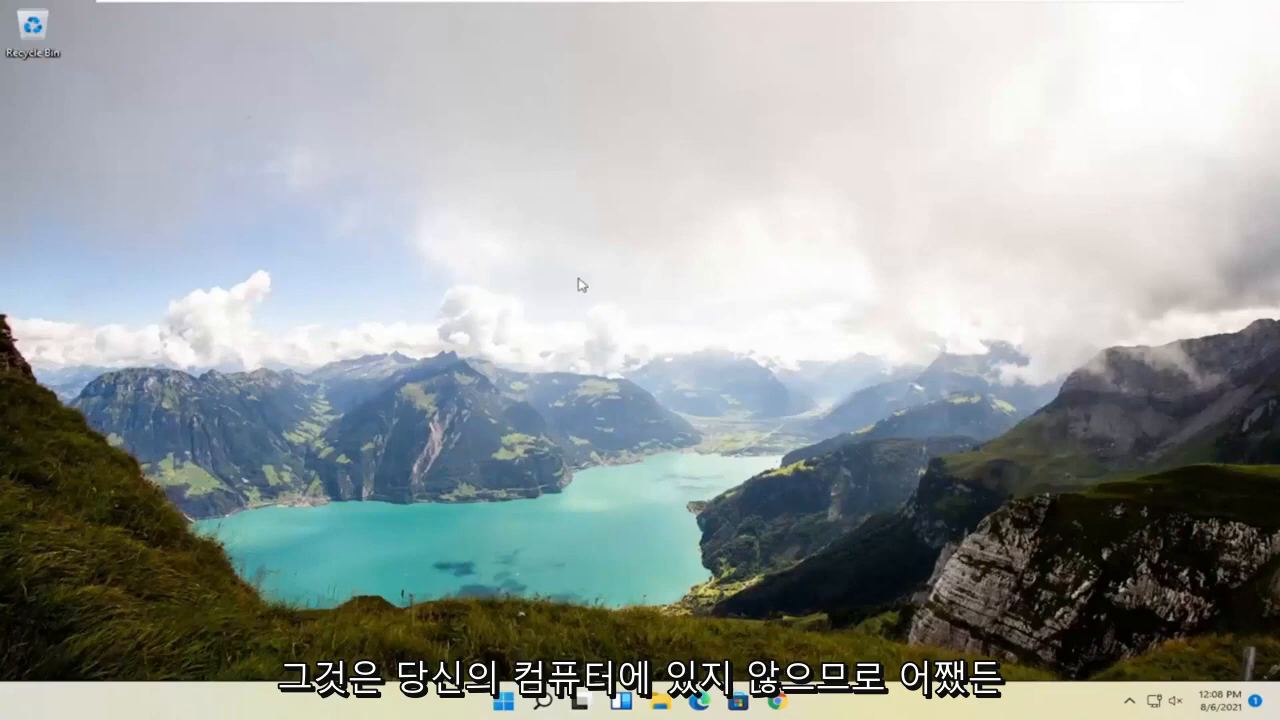
mouse_move(490, 600)
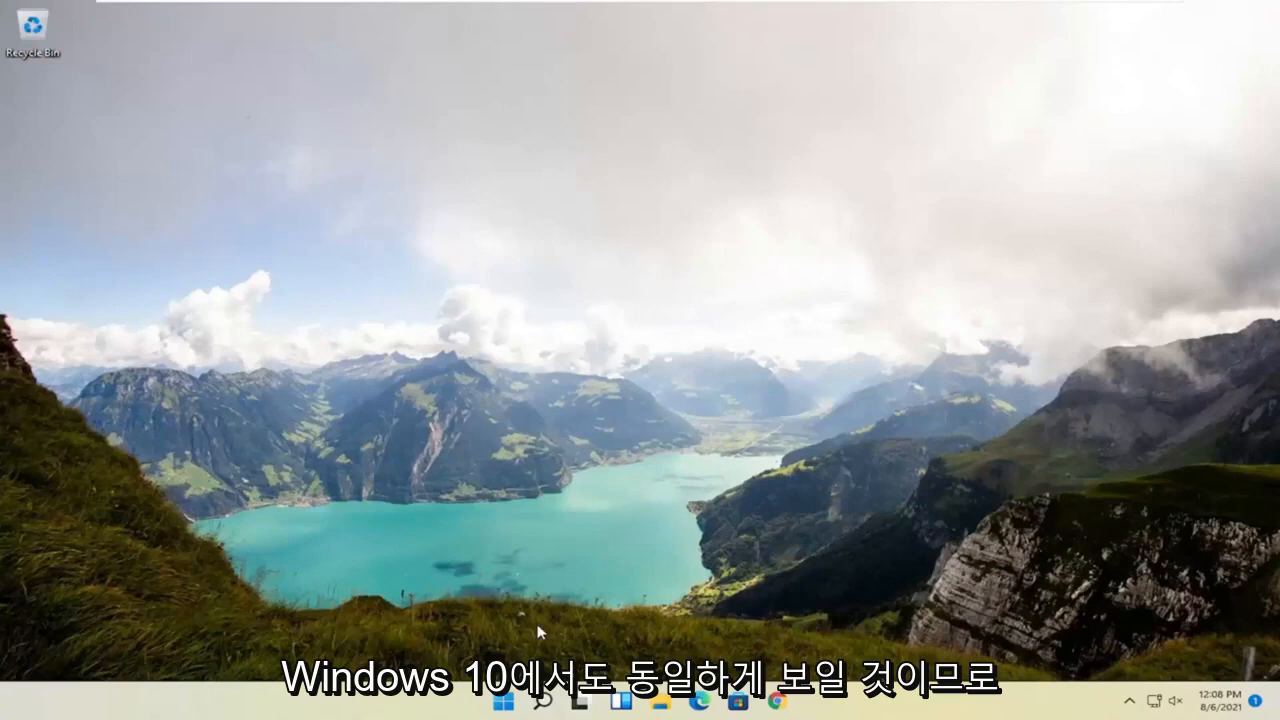
Step: Restart the PC from the Start menu's quick links into recovery startup options
right_click(504, 702)
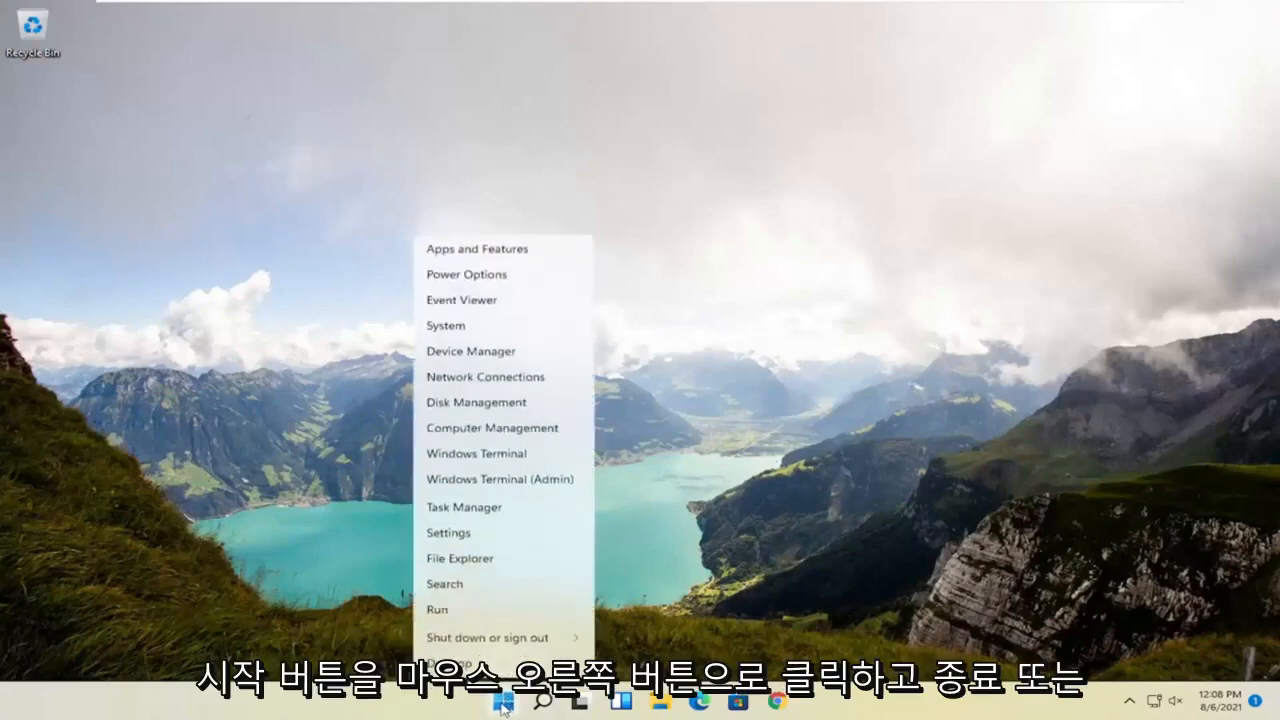
mouse_move(488, 636)
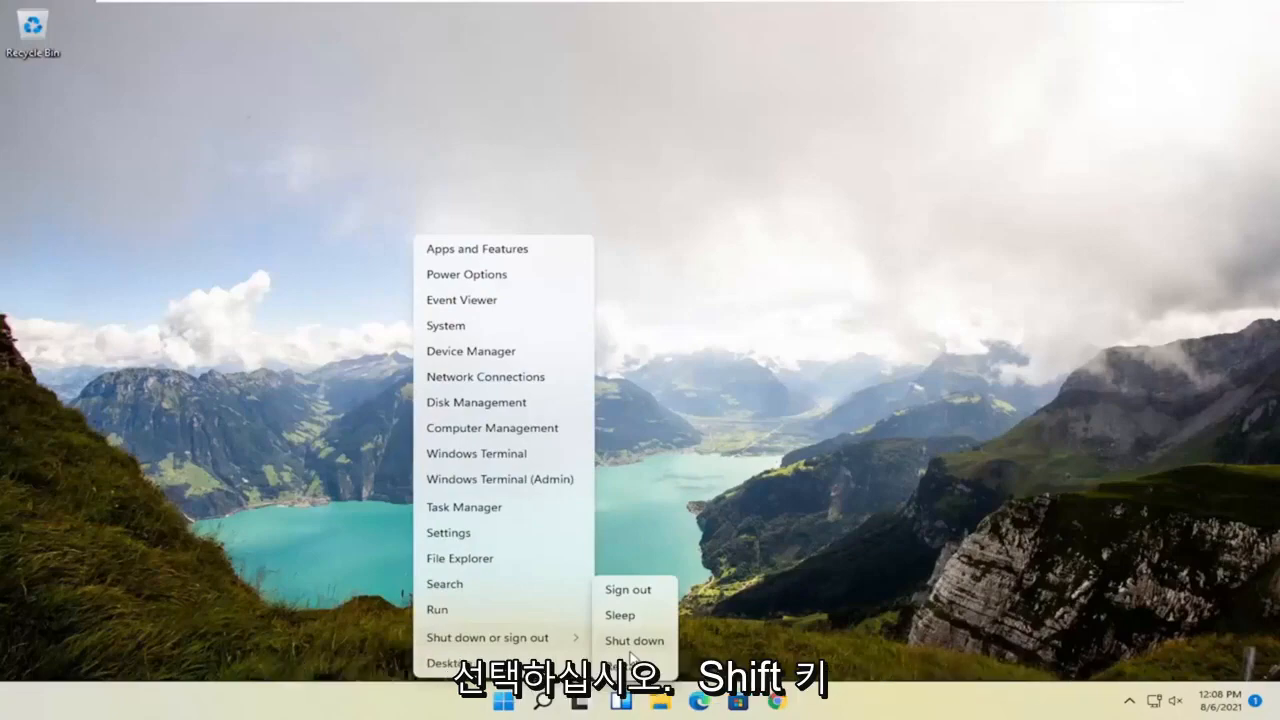
click(634, 640)
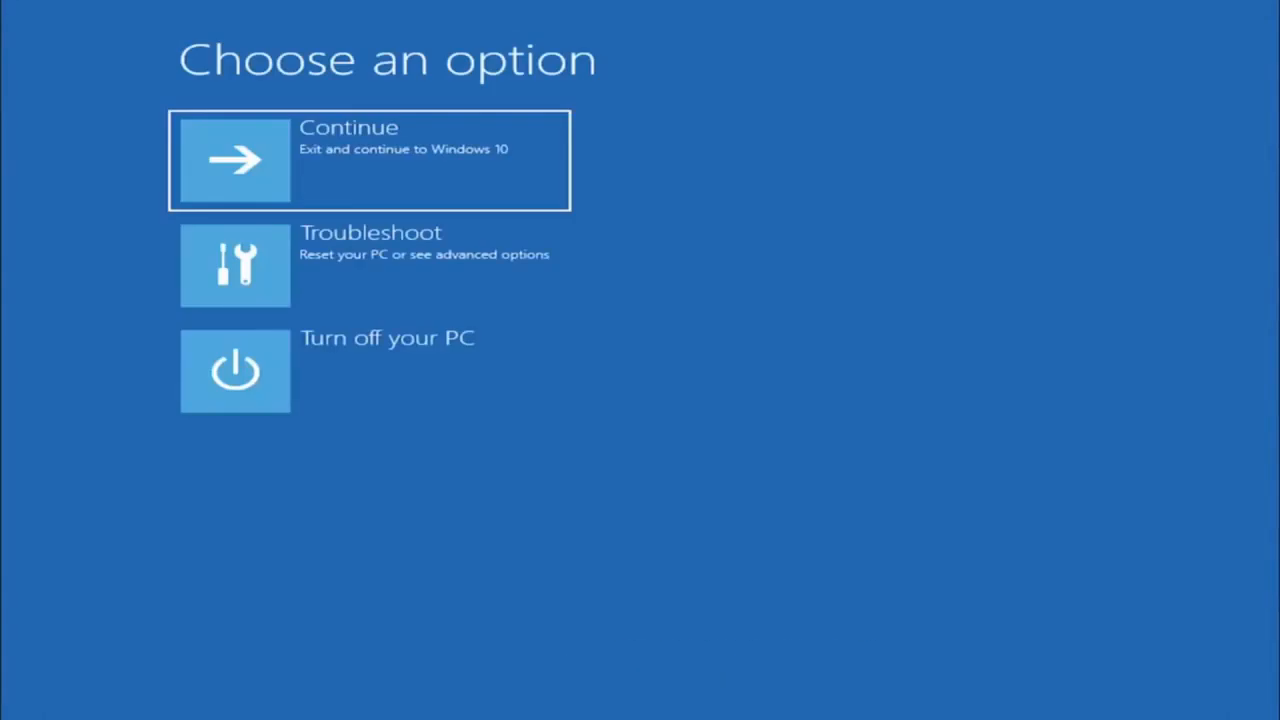
mouse_move(644, 236)
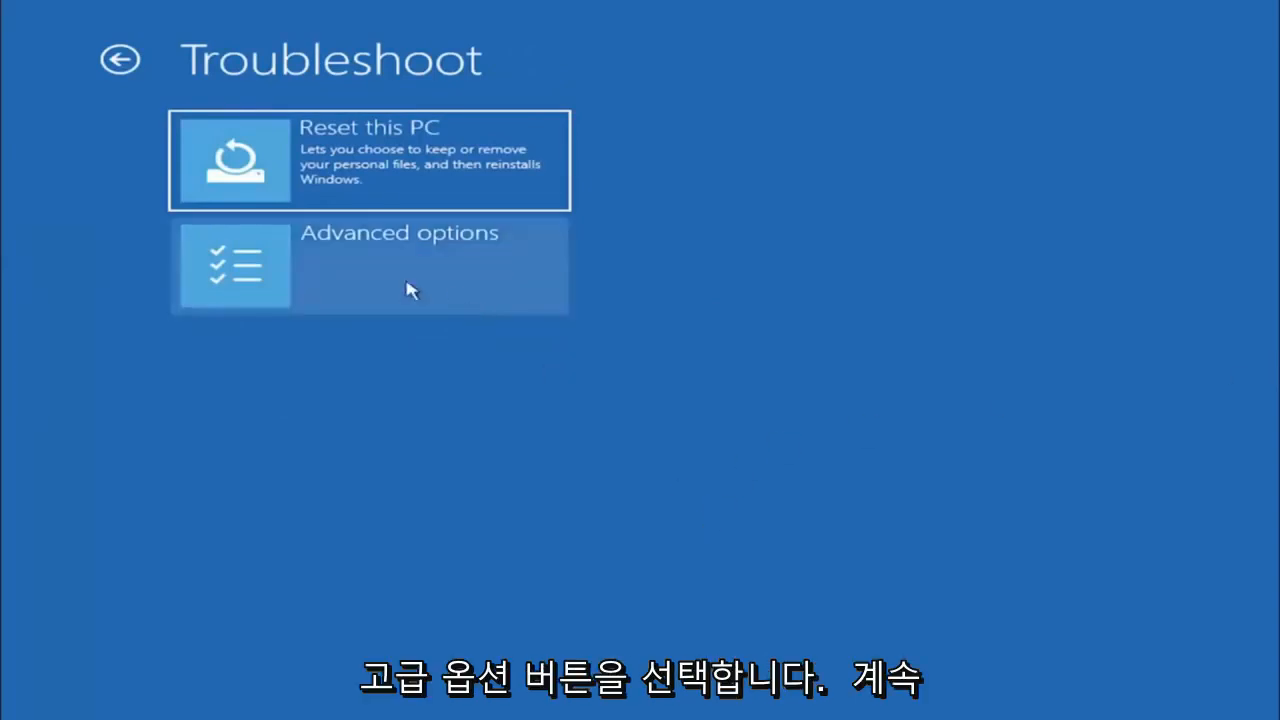
Step: Go through Troubleshoot to reach the Advanced options recovery screen
click(400, 264)
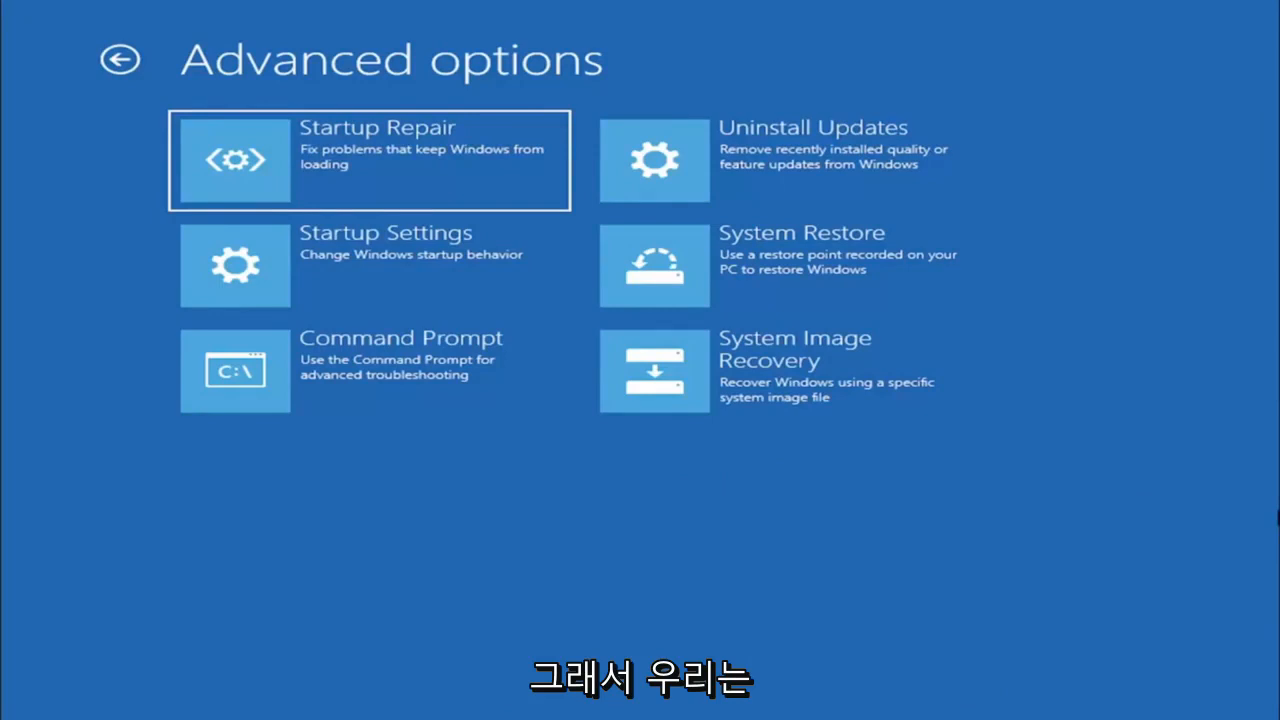
Step: Launch Command Prompt from Advanced options at the system32 prompt
click(236, 370)
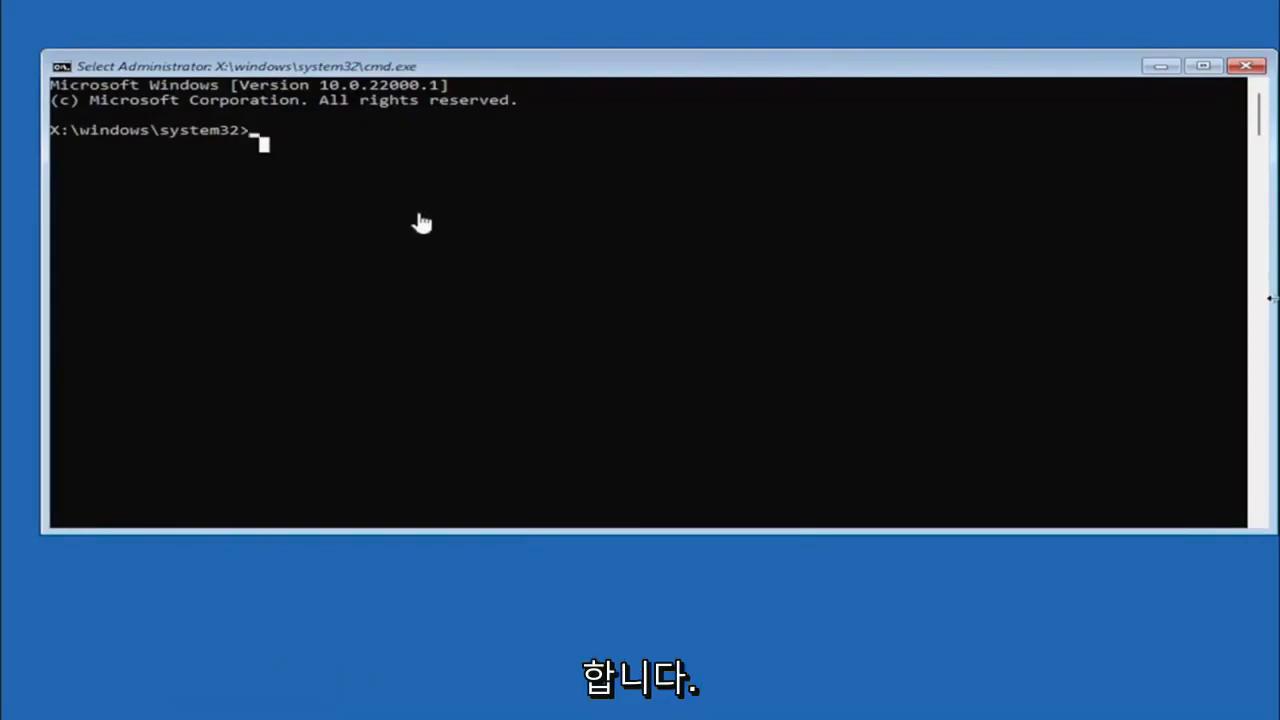
mouse_move(276, 442)
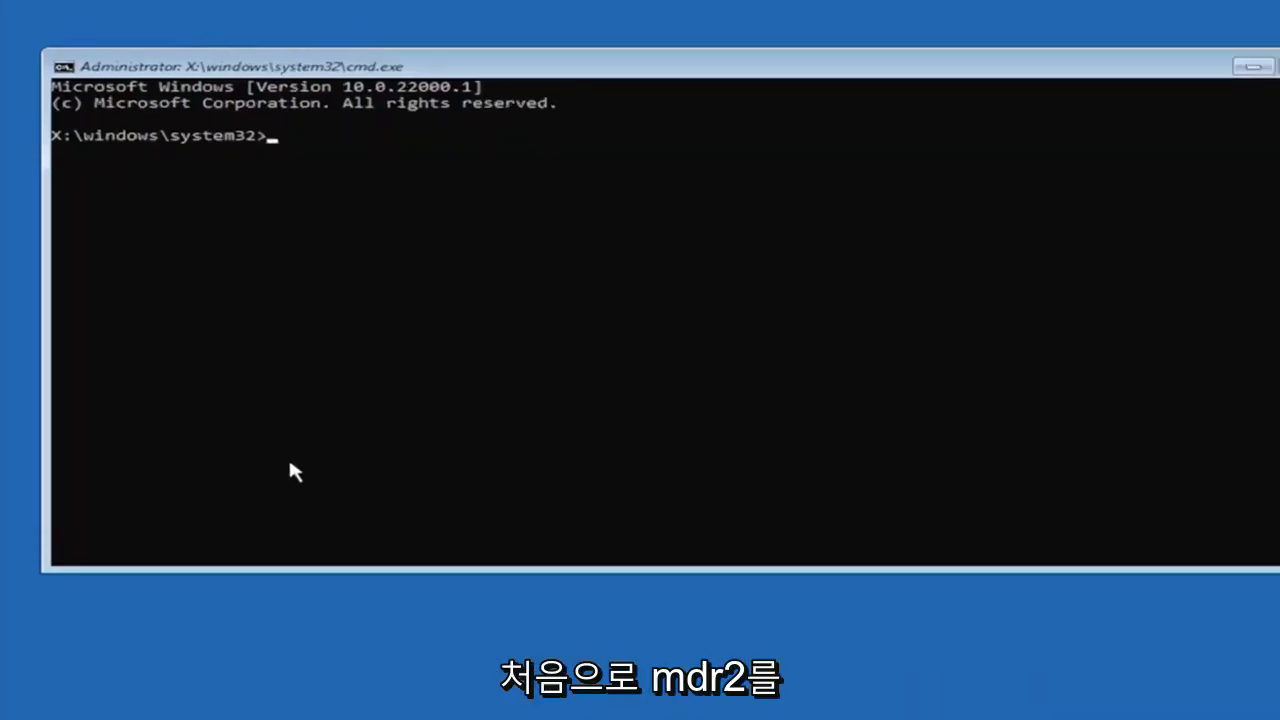
Step: Run mbr2gpt.exe /convert to convert the system disk from MBR to GPT
text(mb)
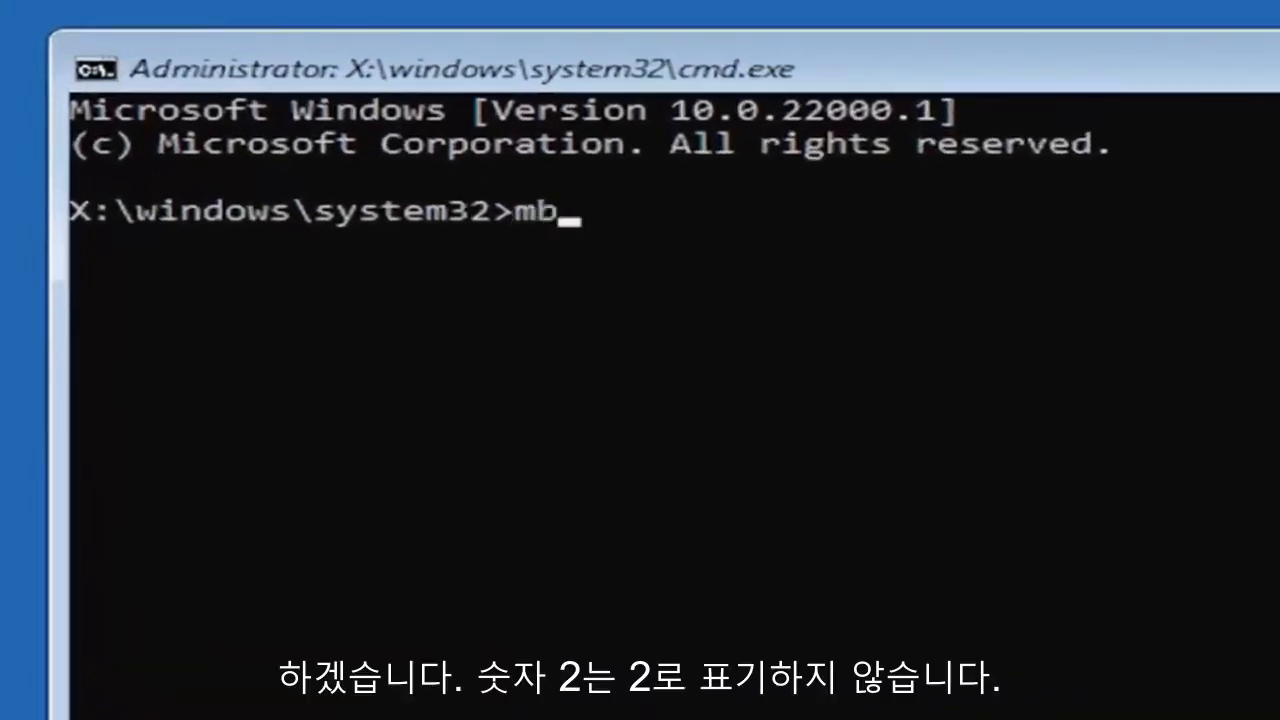
text(r2)
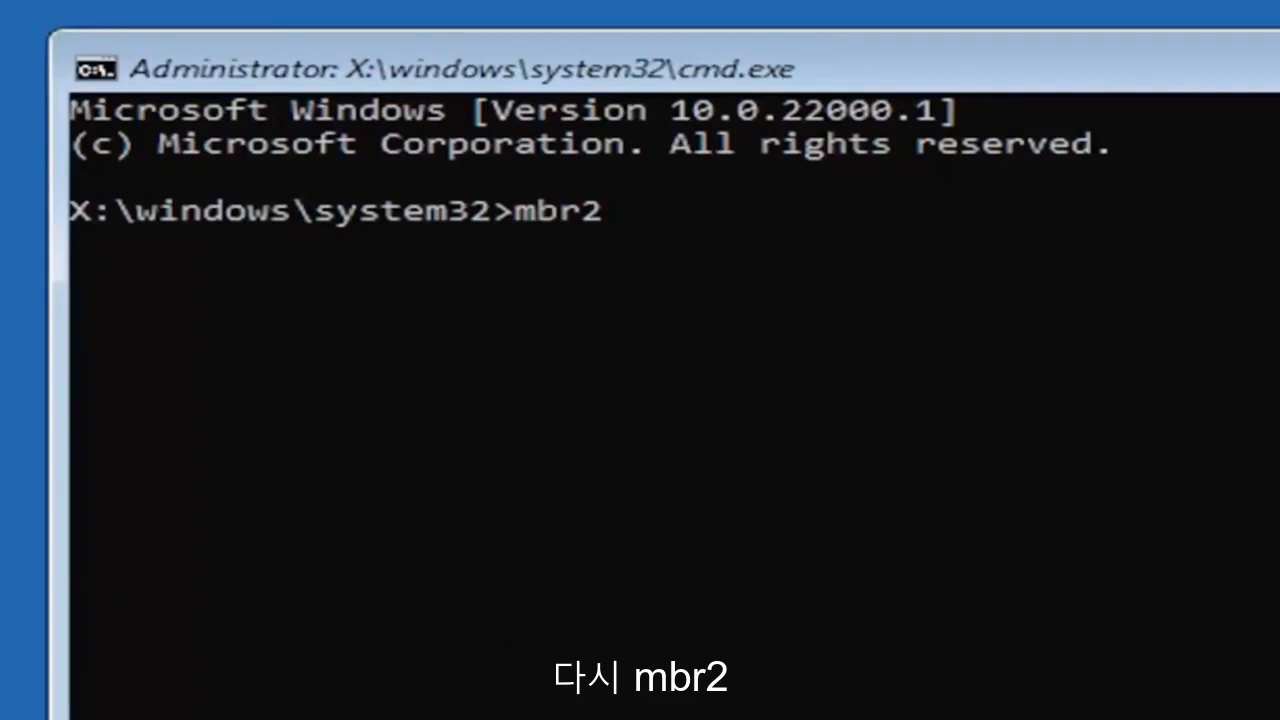
text(gpt)
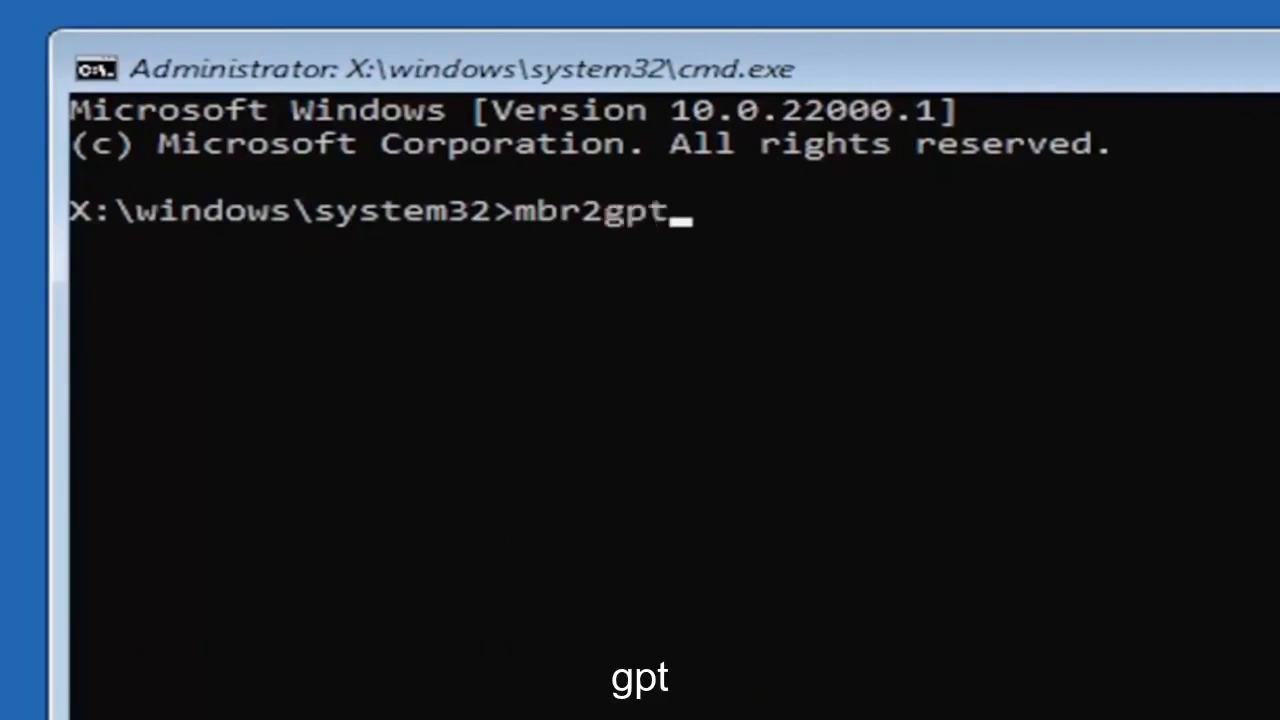
text(.exe)
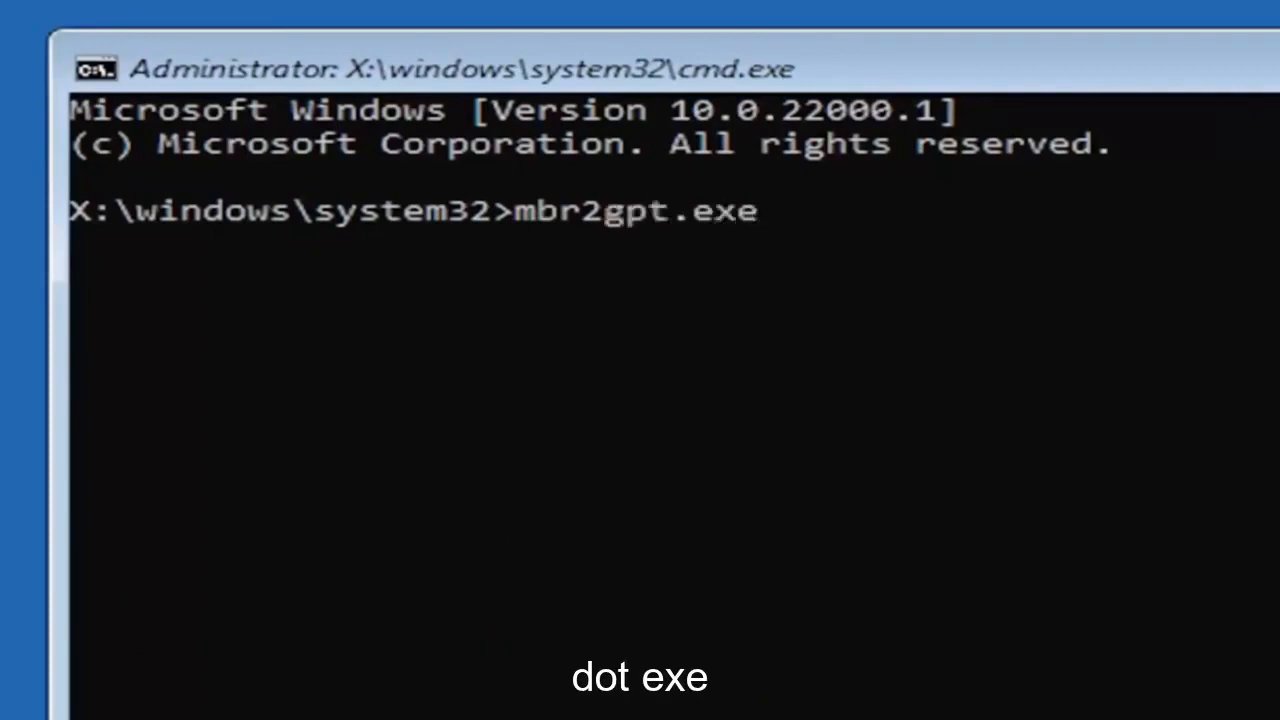
text(/)
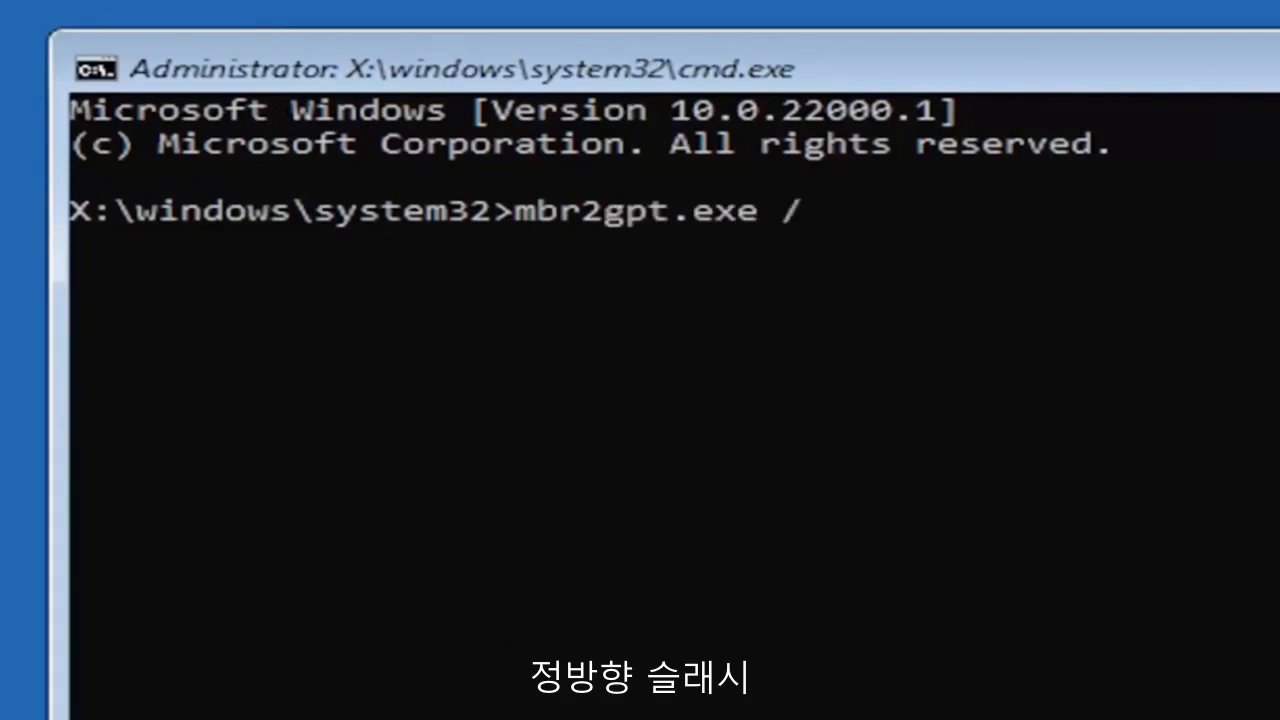
text(convert)
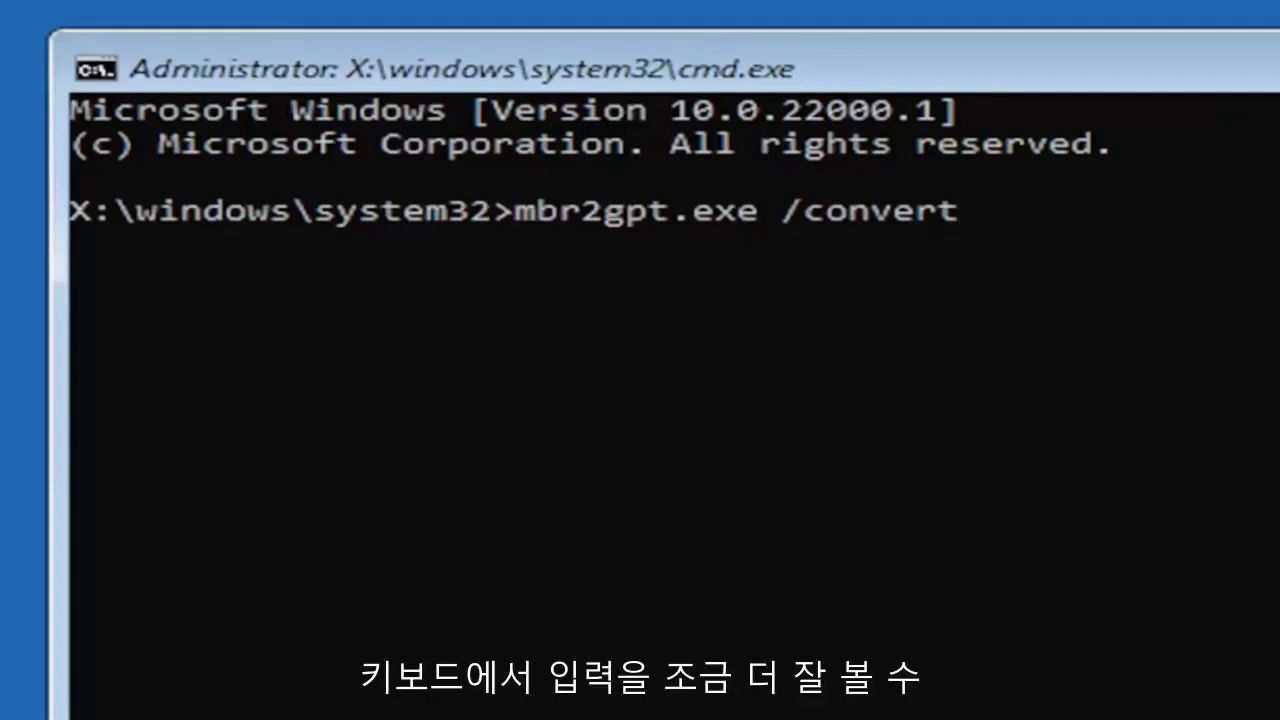
key(enter)
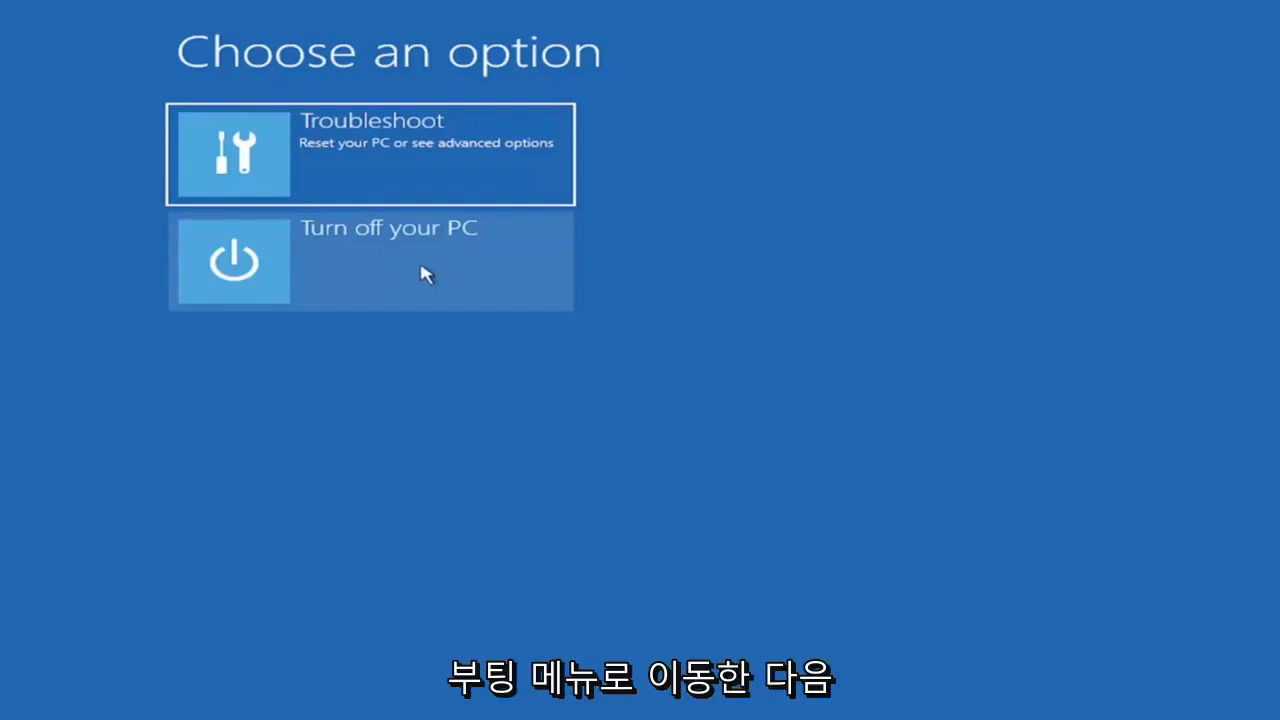
mouse_move(406, 270)
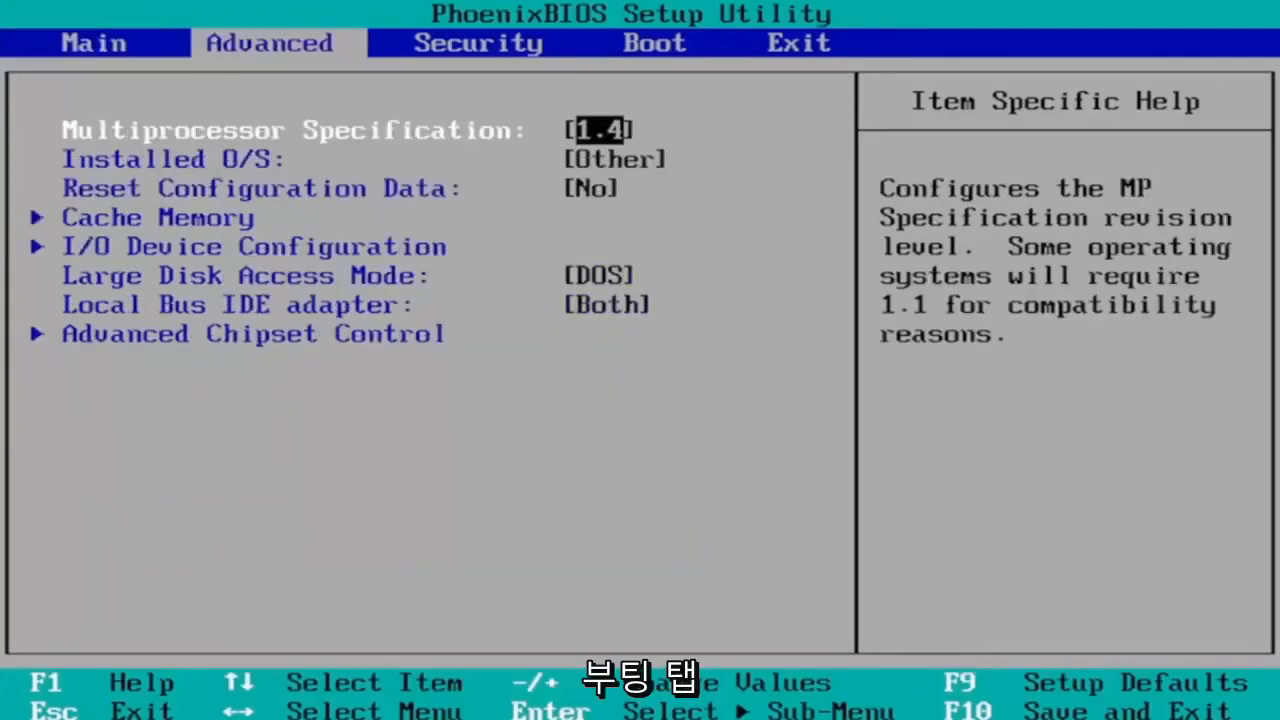
Step: Switch the PhoenixBIOS boot mode to UEFI on the Boot page
click(654, 42)
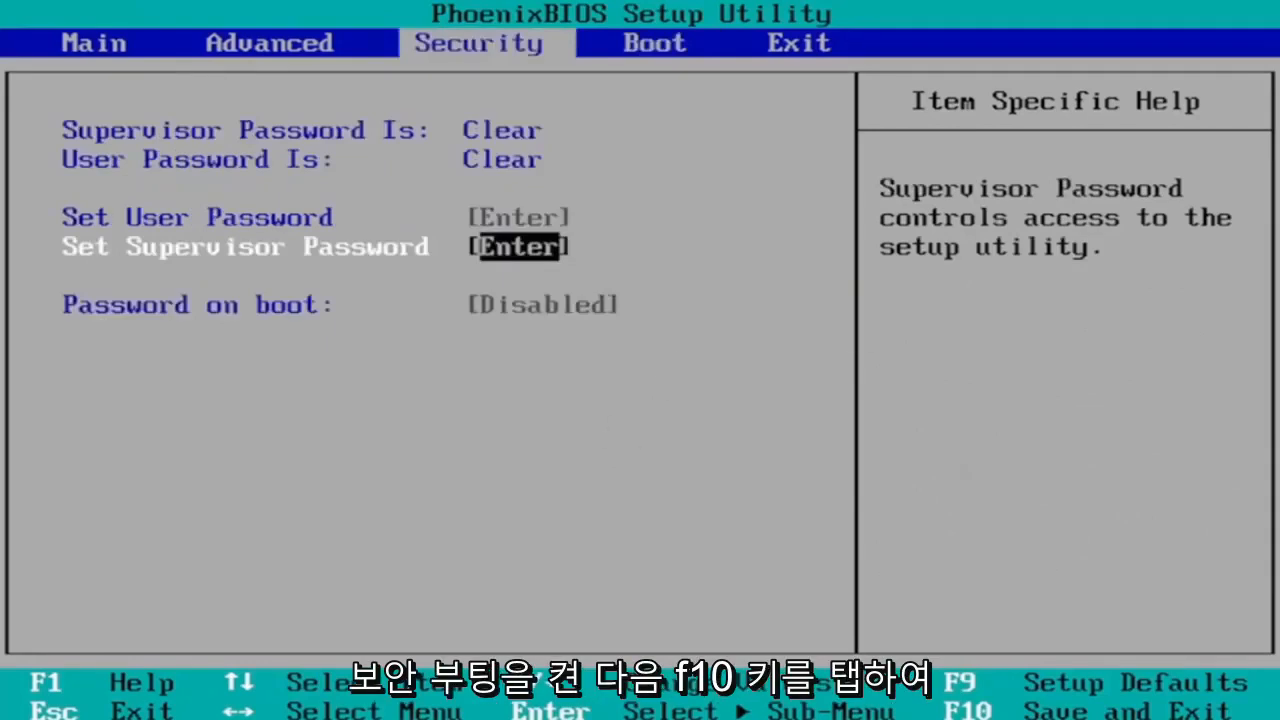
Step: Save the BIOS changes with F10 and confirm Yes to exit into Windows 11
key(f10)
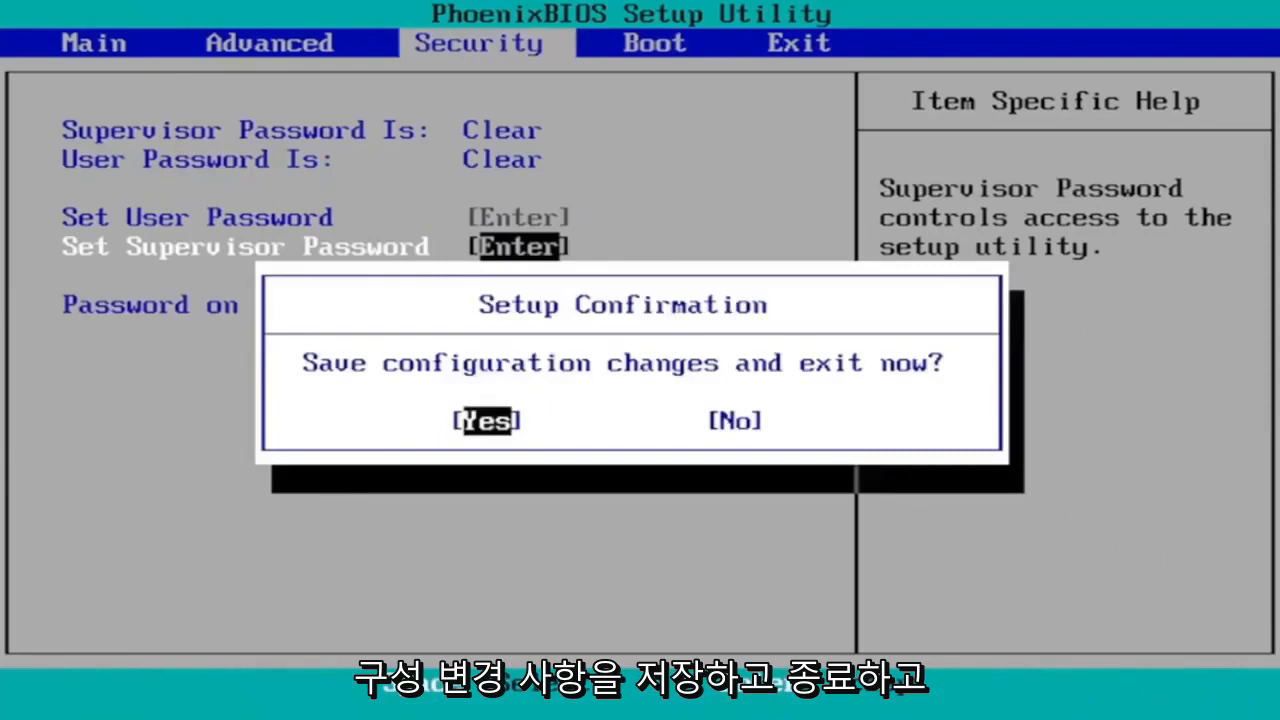
click(484, 420)
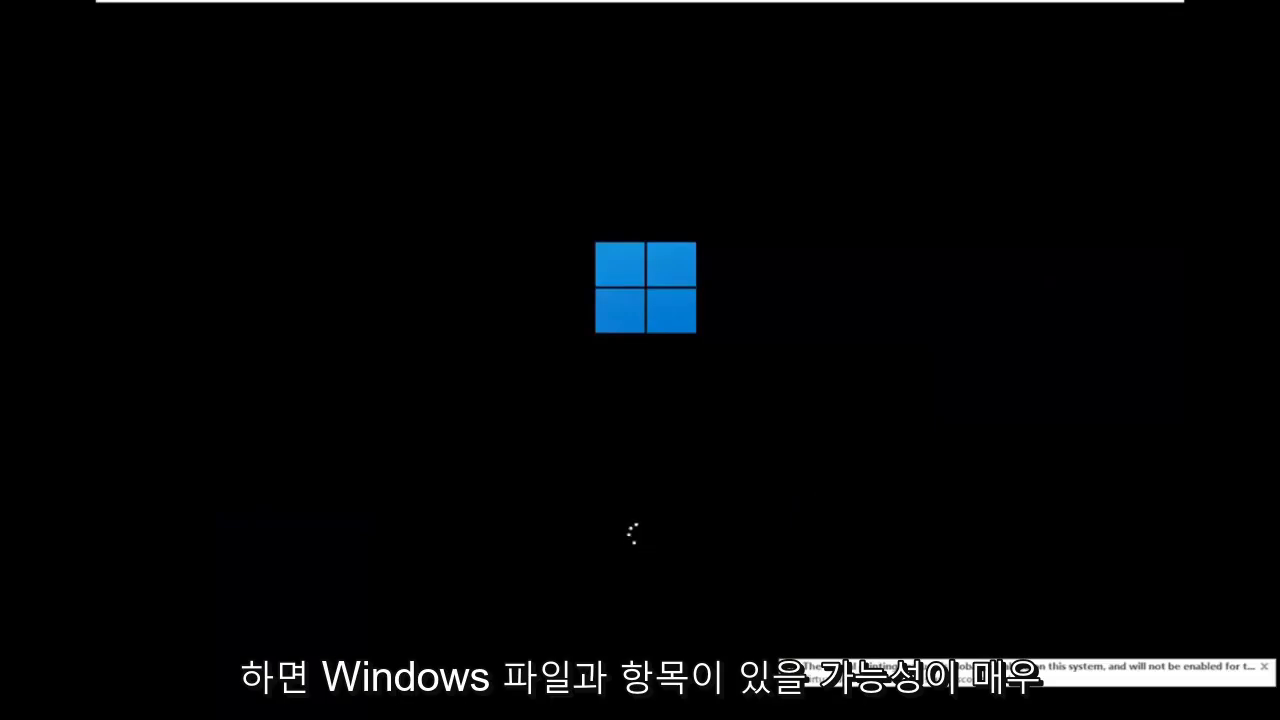